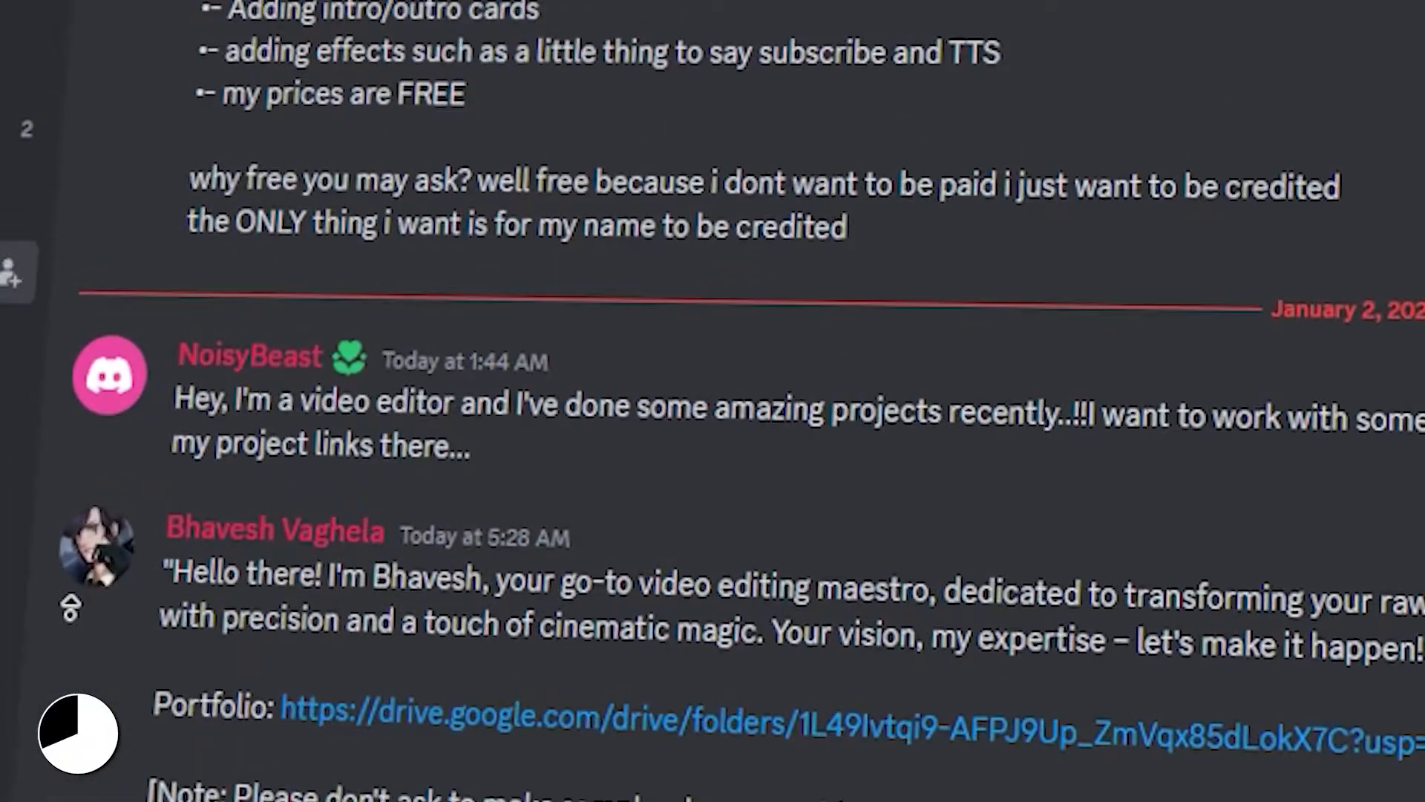
# Step: Open another editing server and scroll its channel list to the jobs channel
pyautogui.click(71, 343)
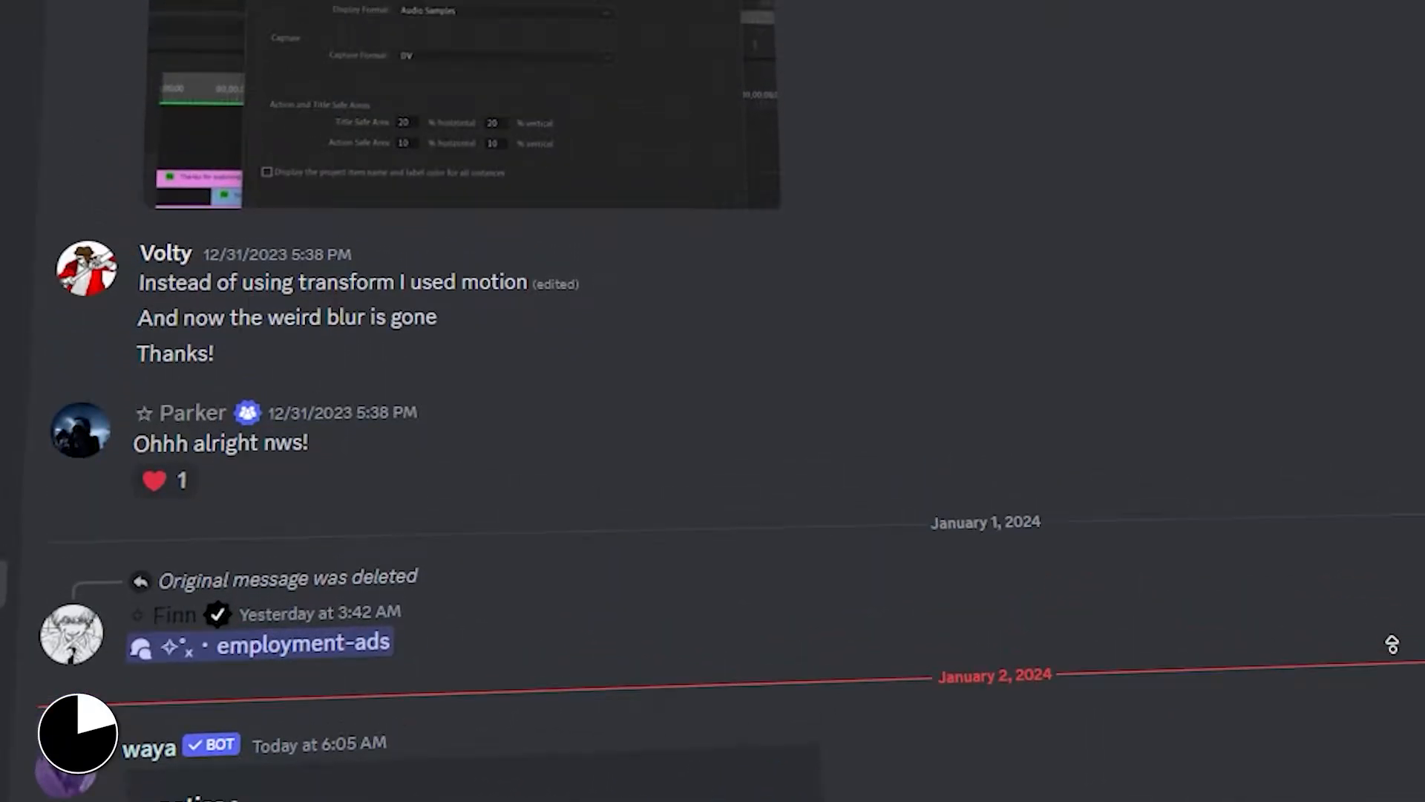
pyautogui.scroll(-3)
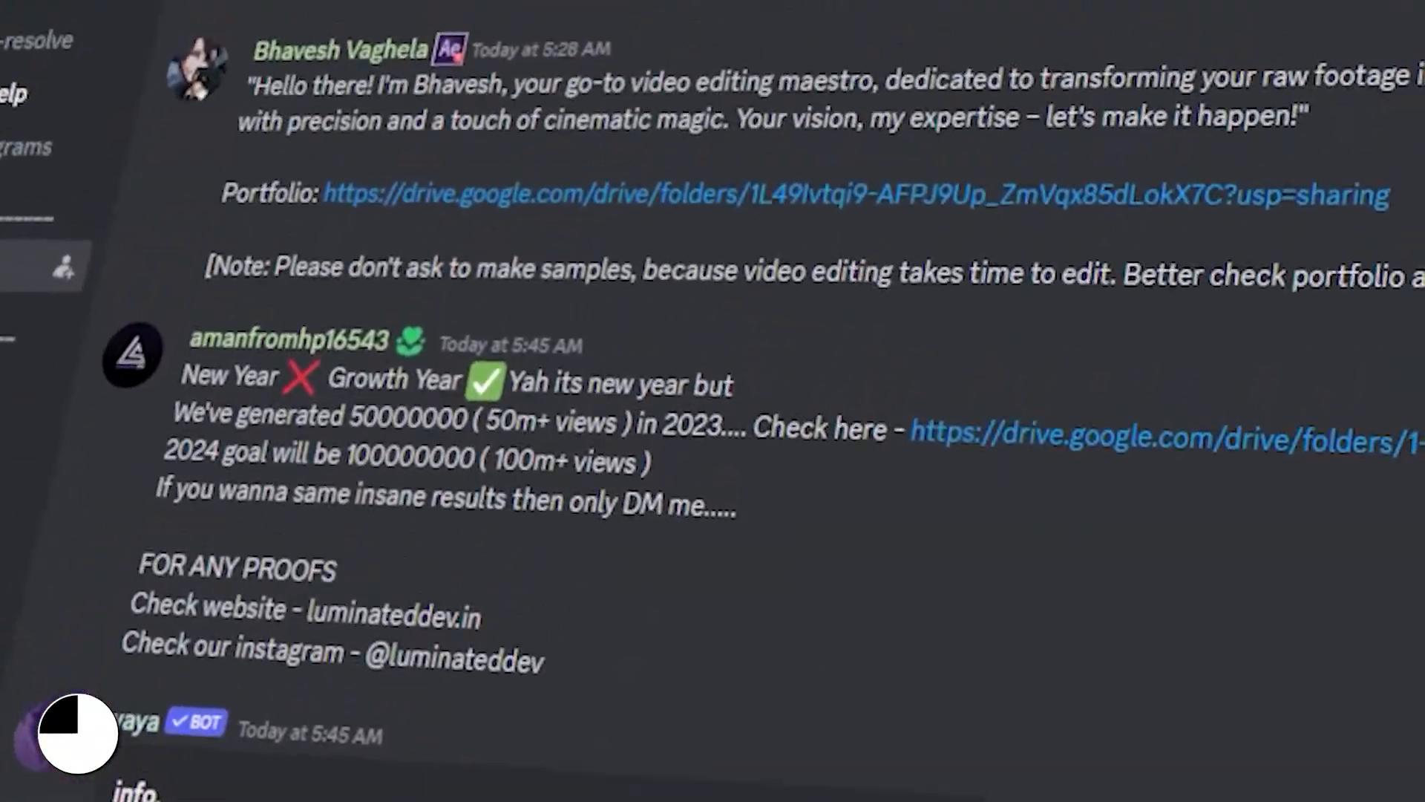
pyautogui.scroll(-3)
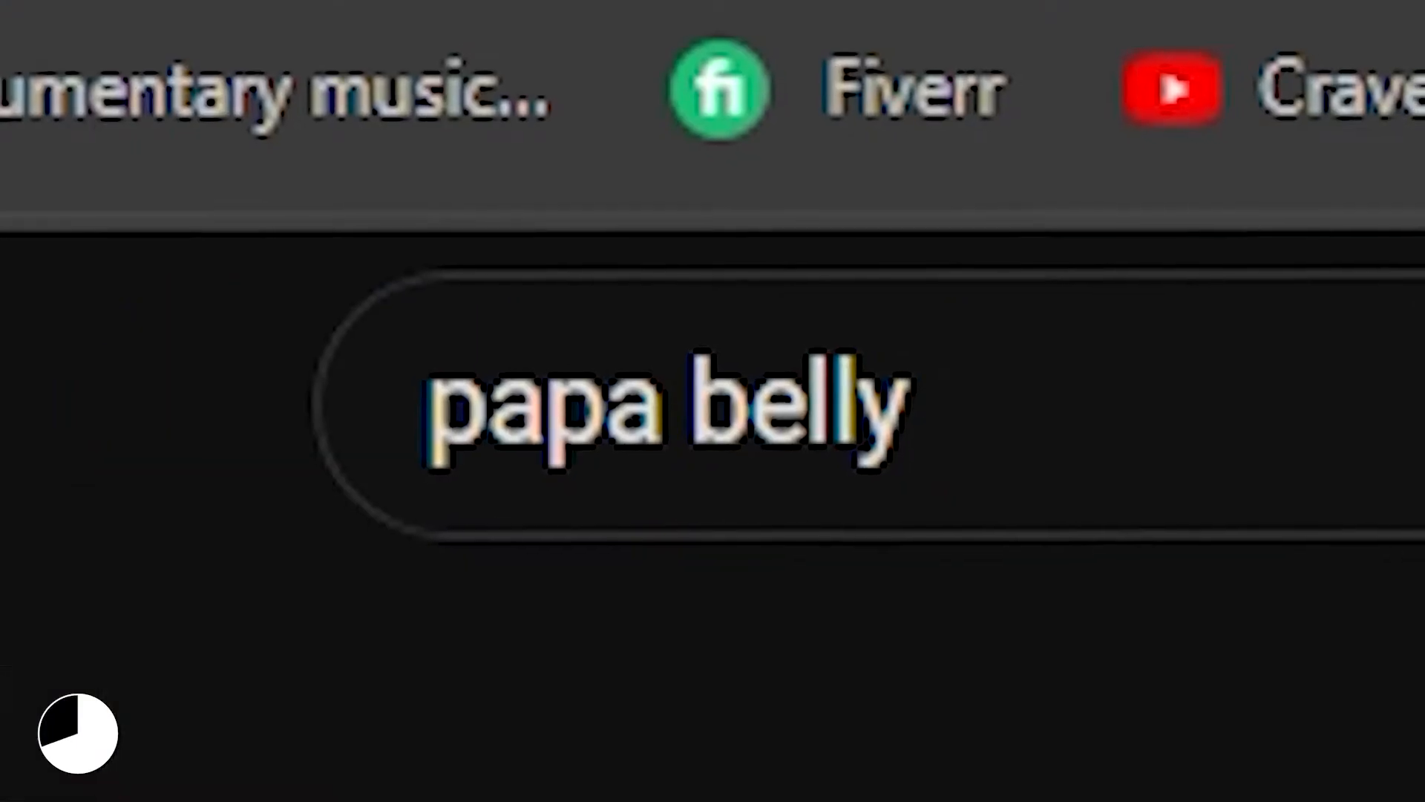
pyautogui.press('Enter')
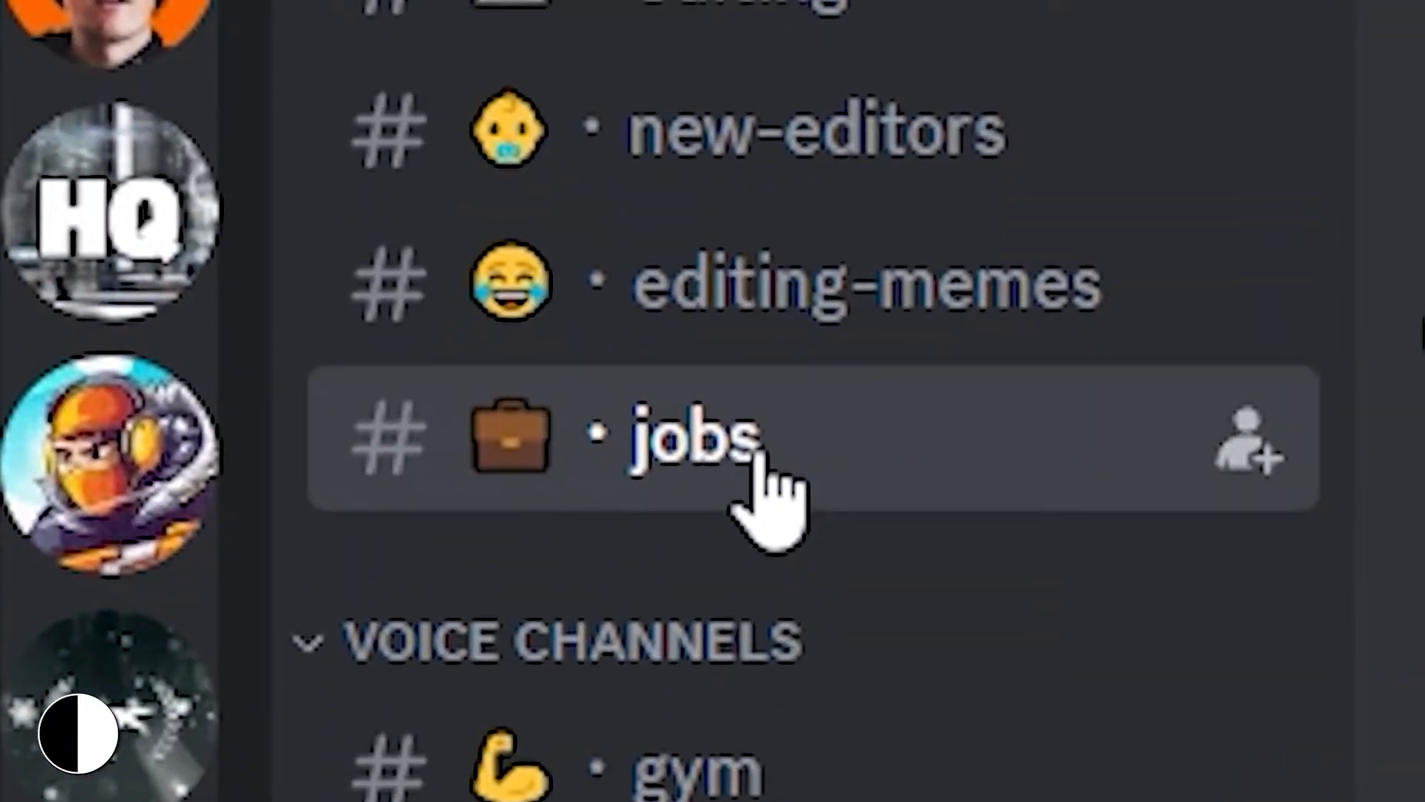
# Step: Open the #jobs channel and scroll through its hiring and editor-wanted posts
pyautogui.click(696, 438)
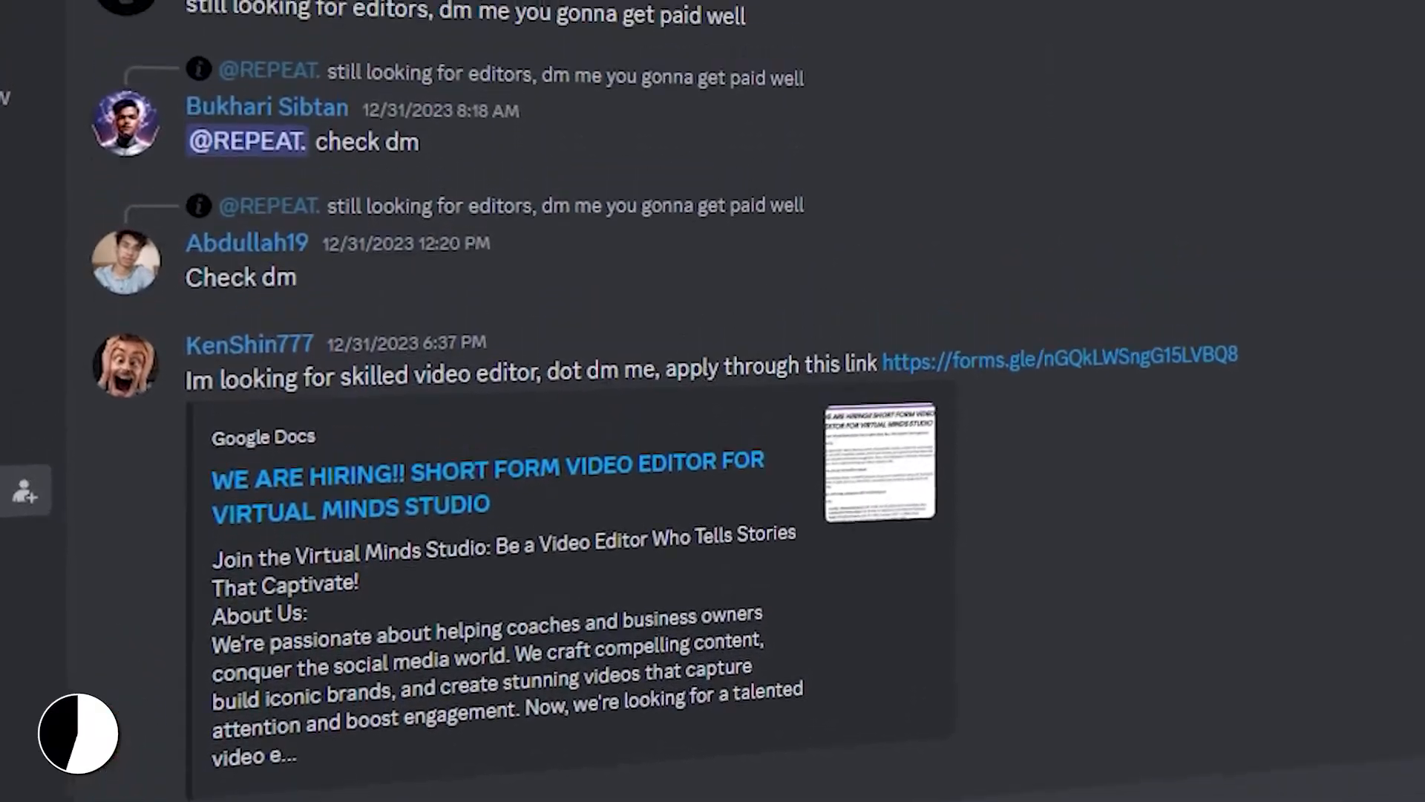
pyautogui.scroll(-3)
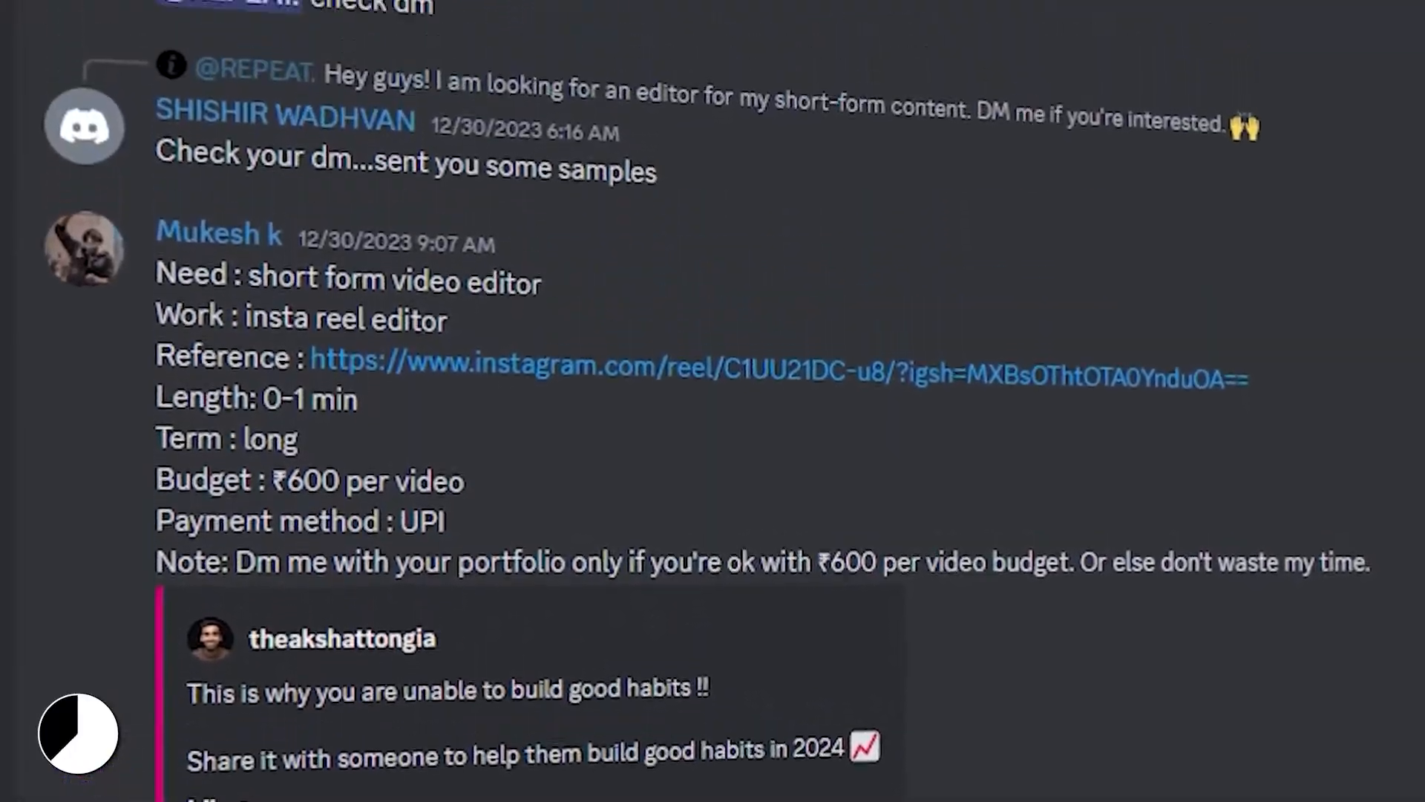
pyautogui.scroll(3)
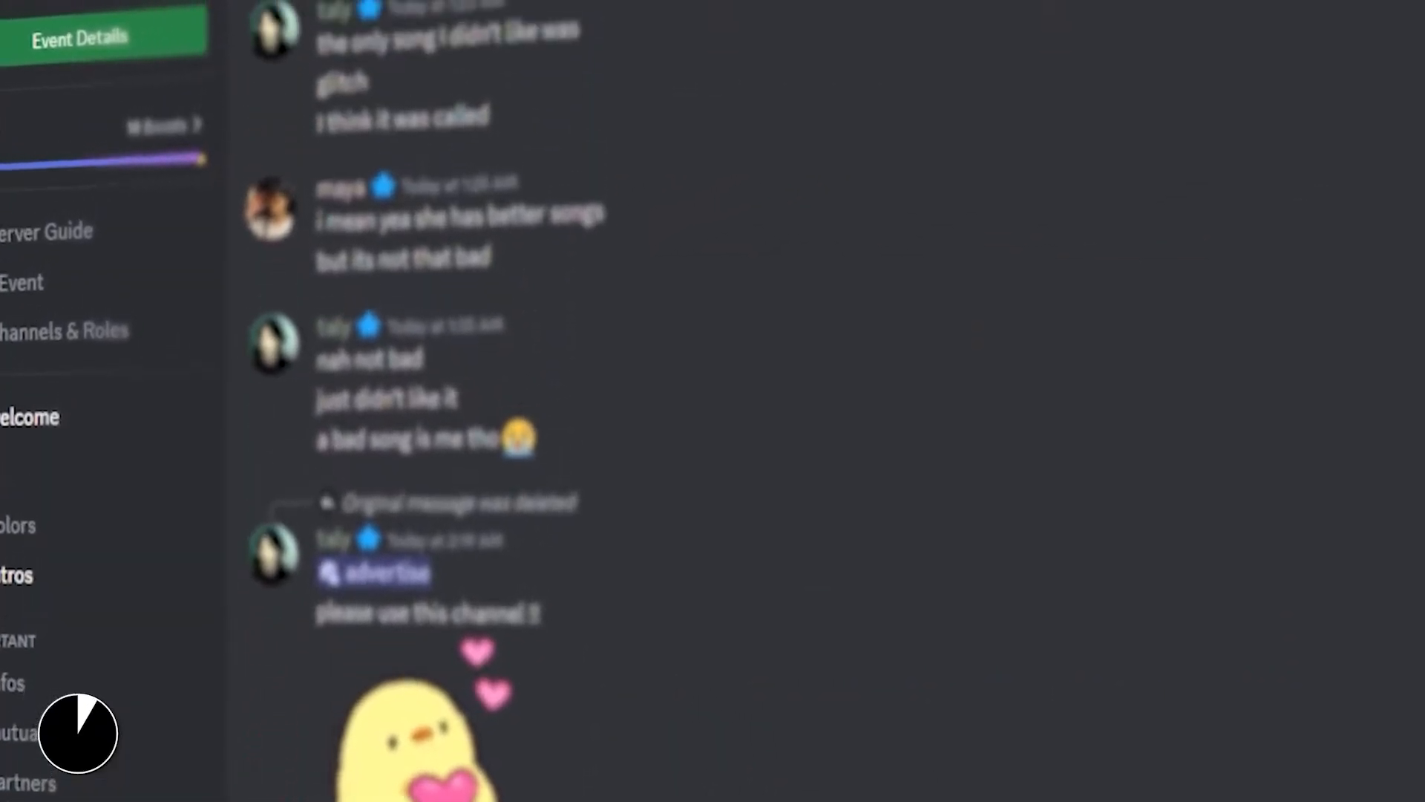
# Step: Scroll the forum's Video Editing posts, such as video editing and caption writing offers
pyautogui.scroll(-3)
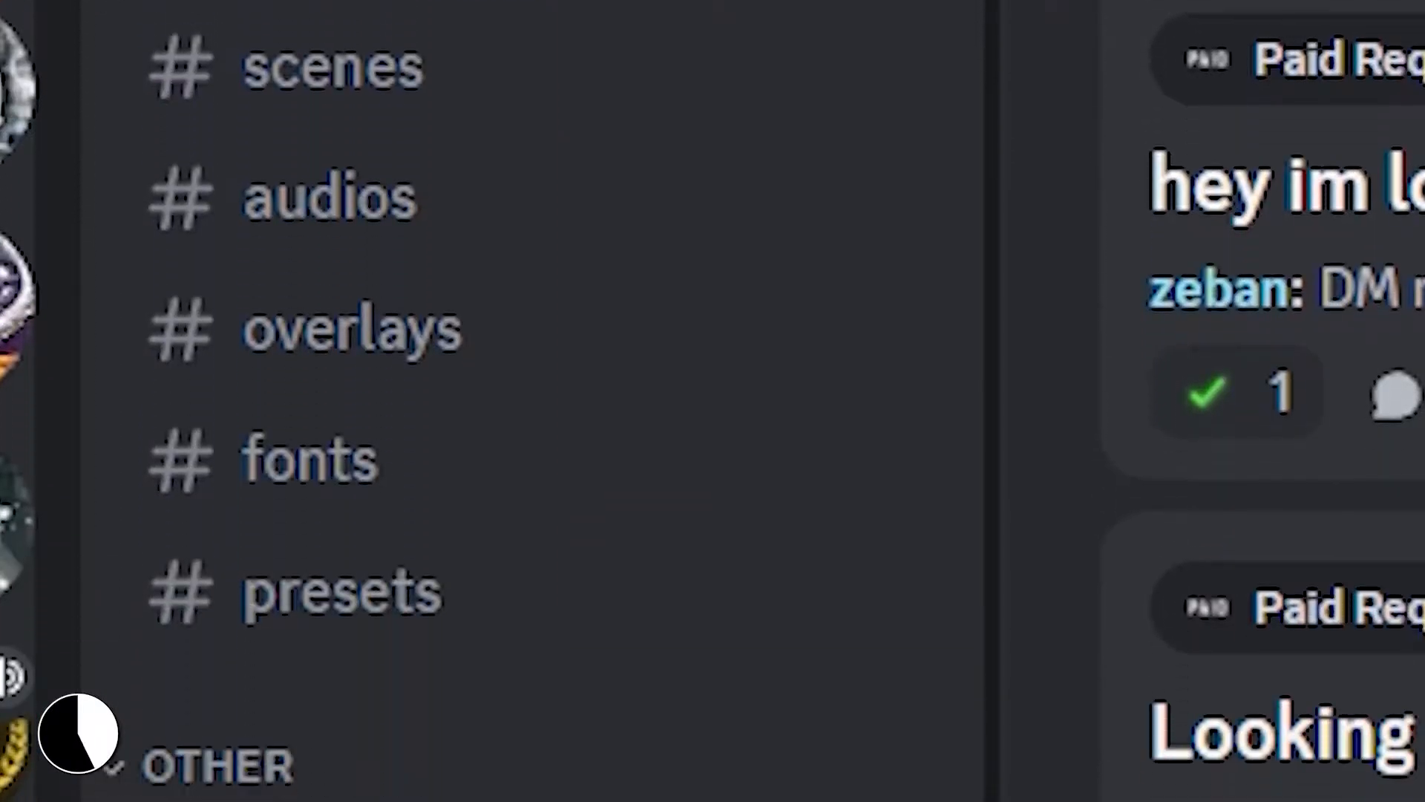
pyautogui.scroll(3)
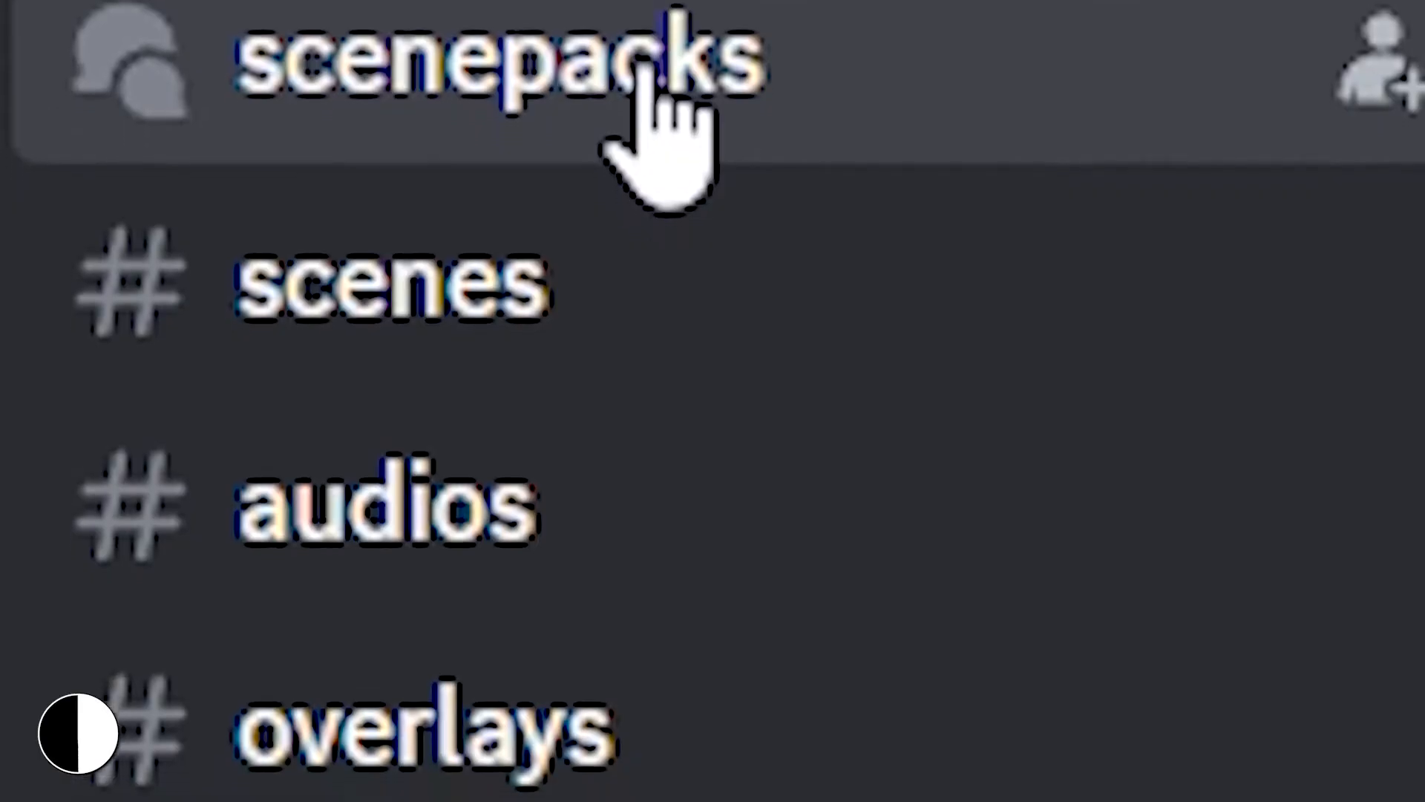
pyautogui.scroll(-3)
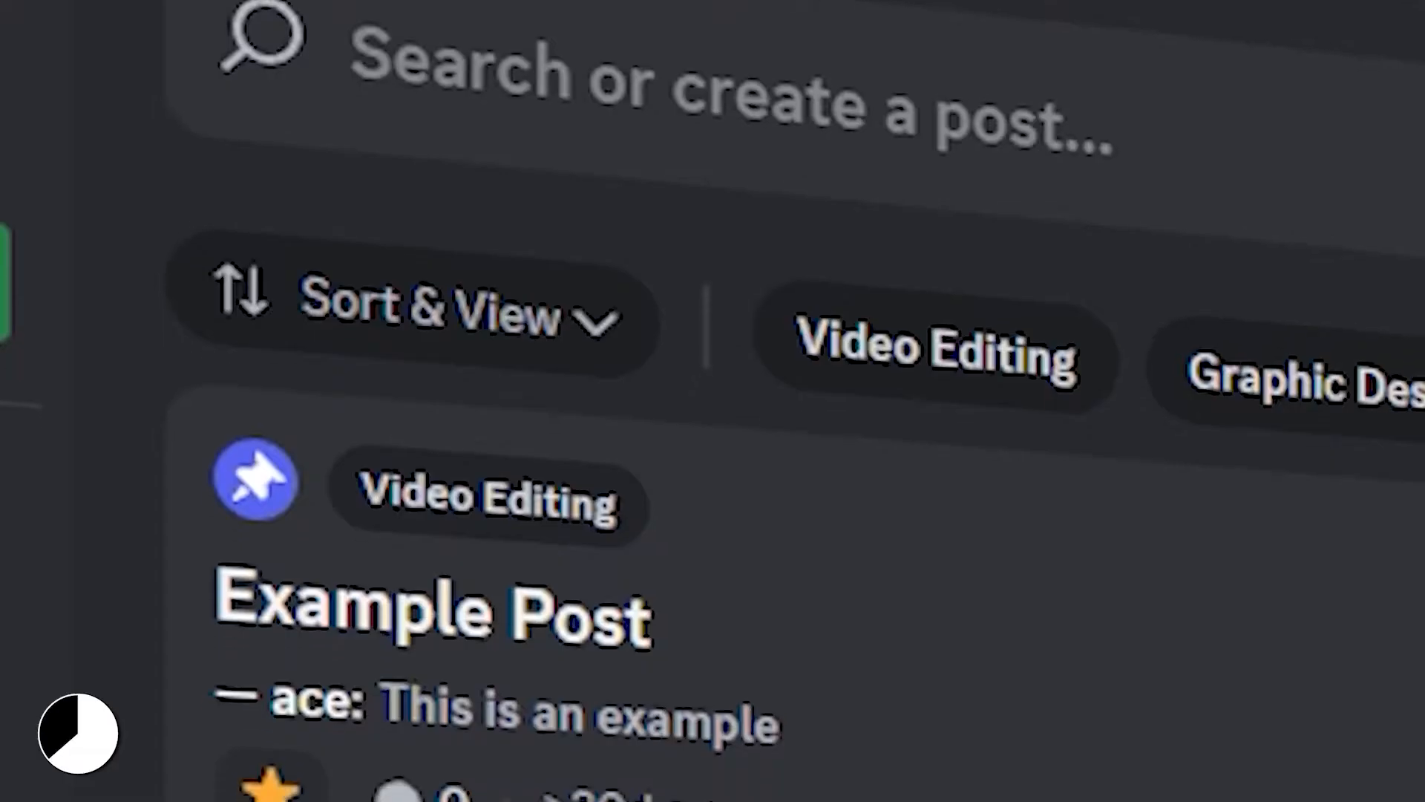
pyautogui.scroll(-3)
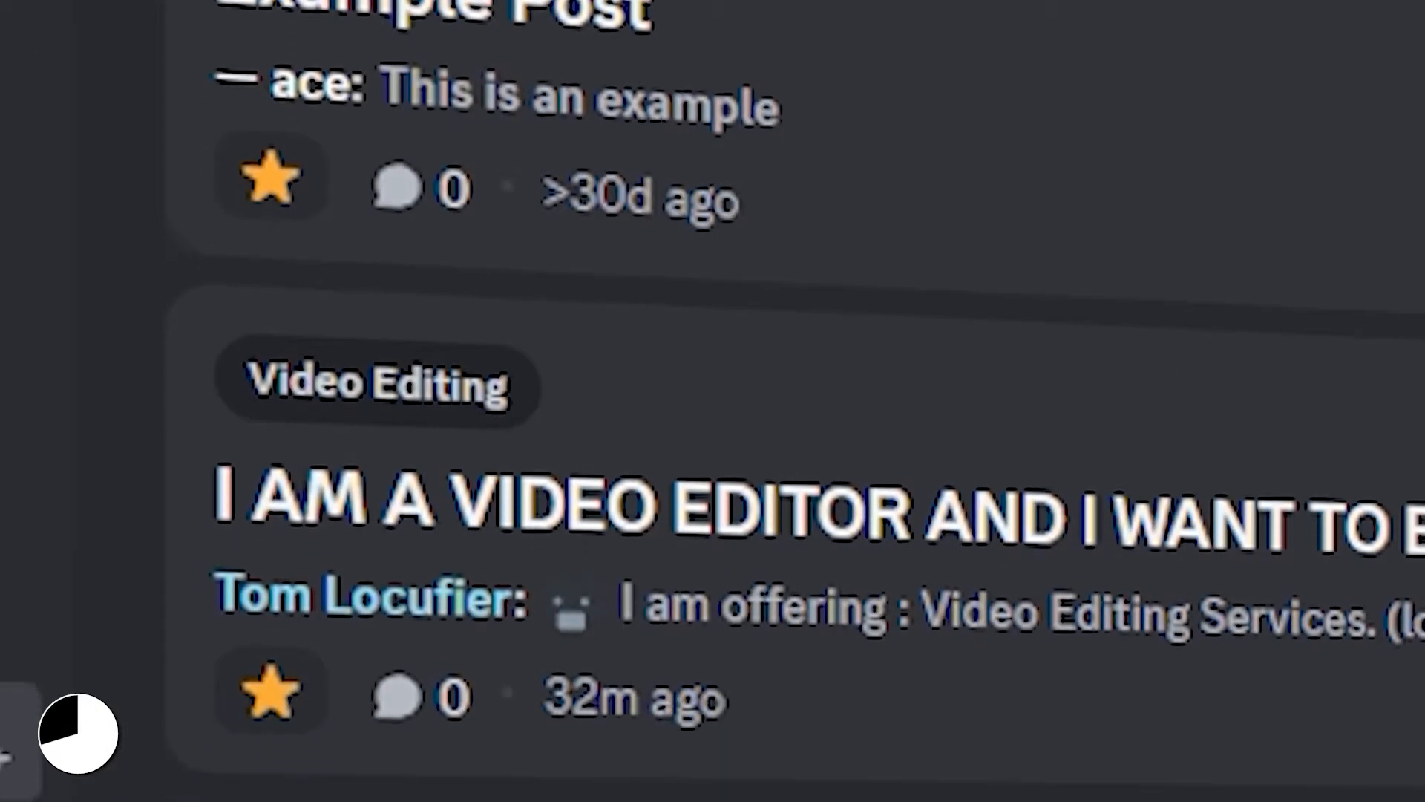
pyautogui.scroll(-3)
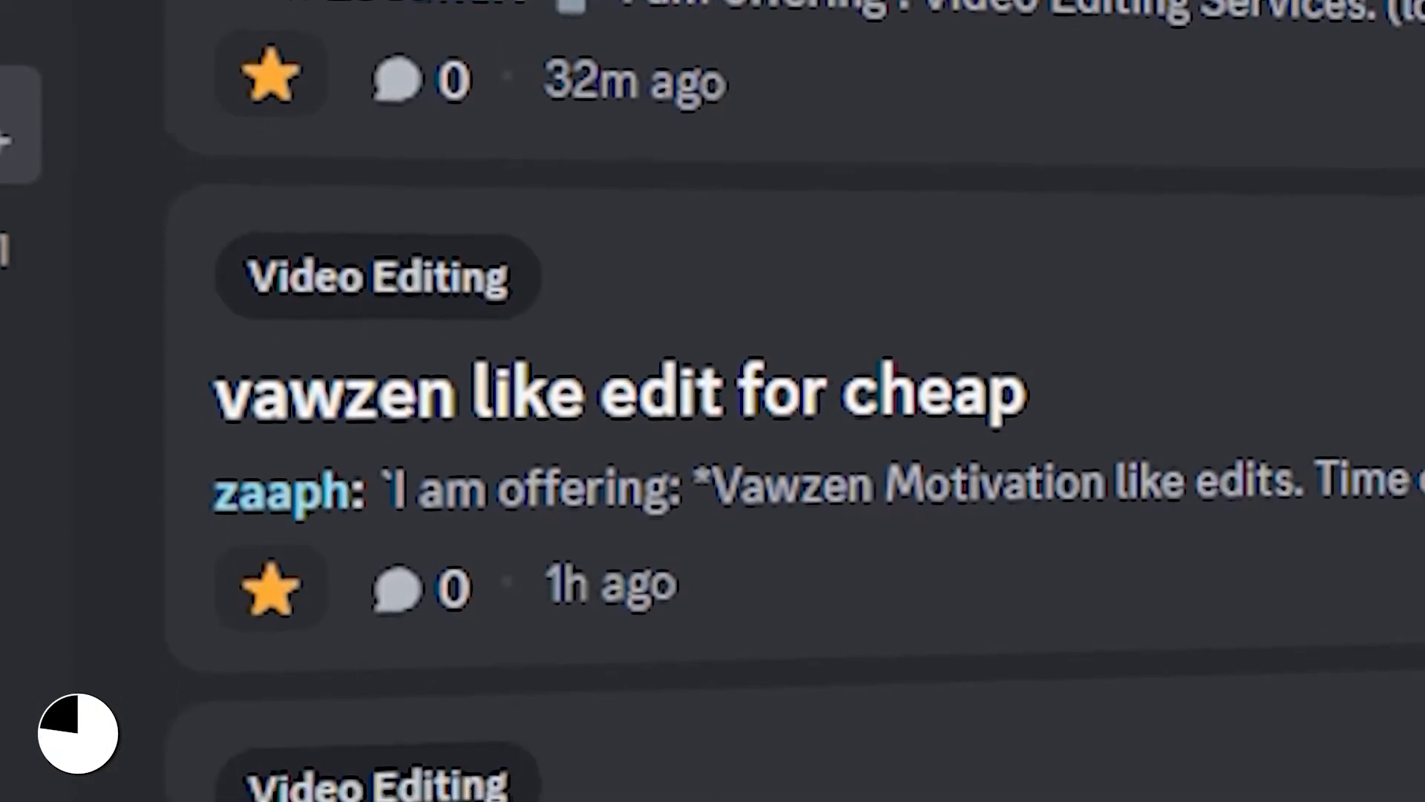
pyautogui.scroll(-3)
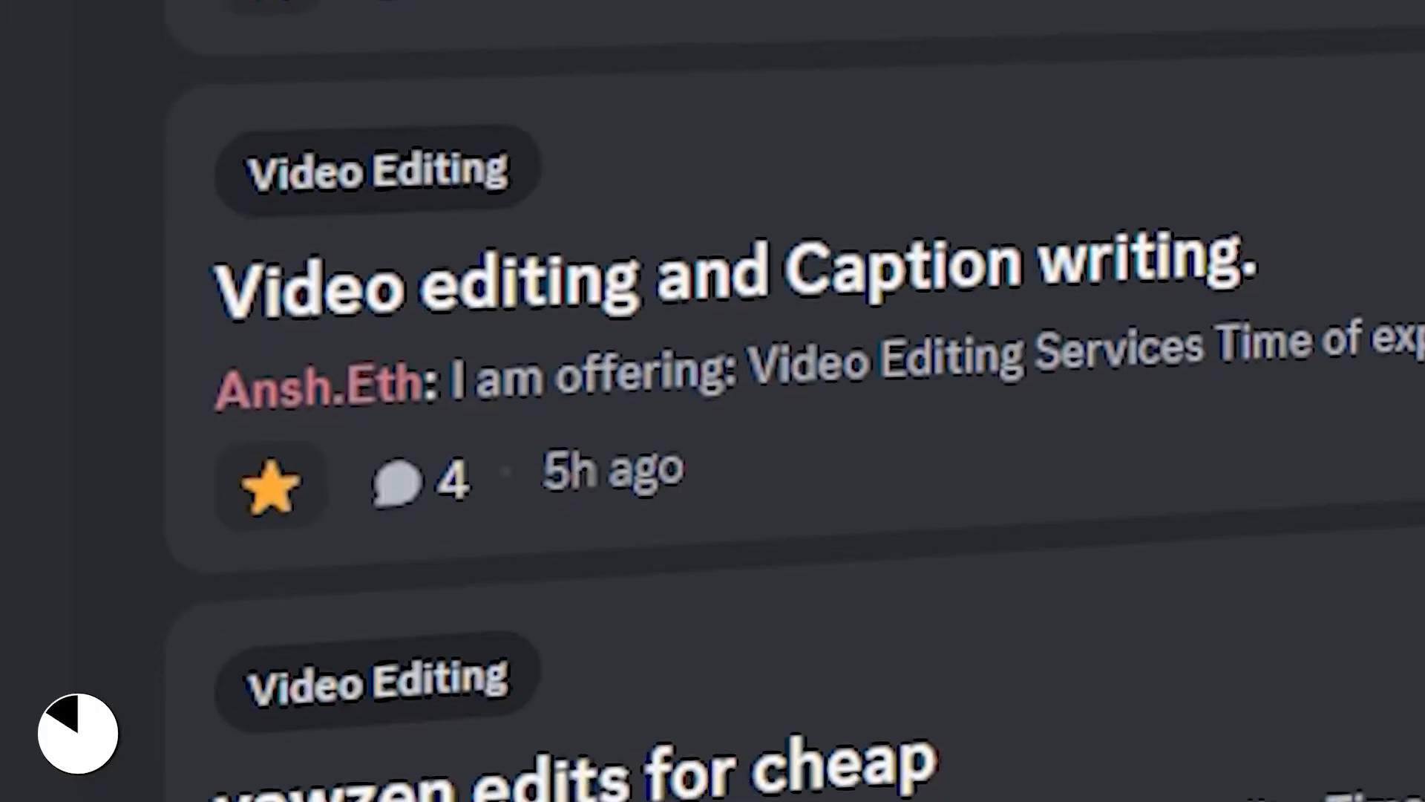